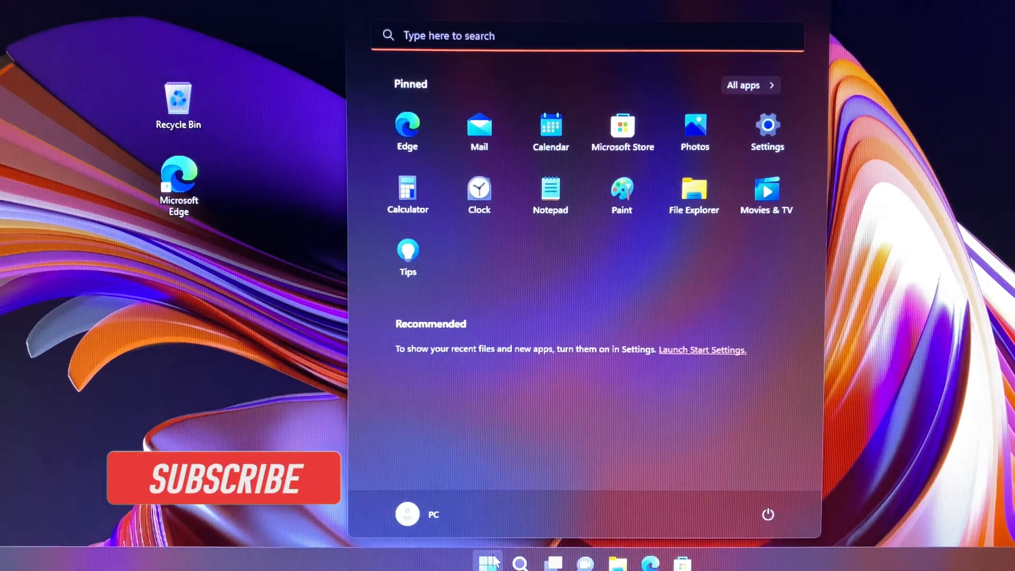
Search the Start menu for 'cmd' and launch Command Prompt as administrator
{"action": "type", "text": "cmd"}
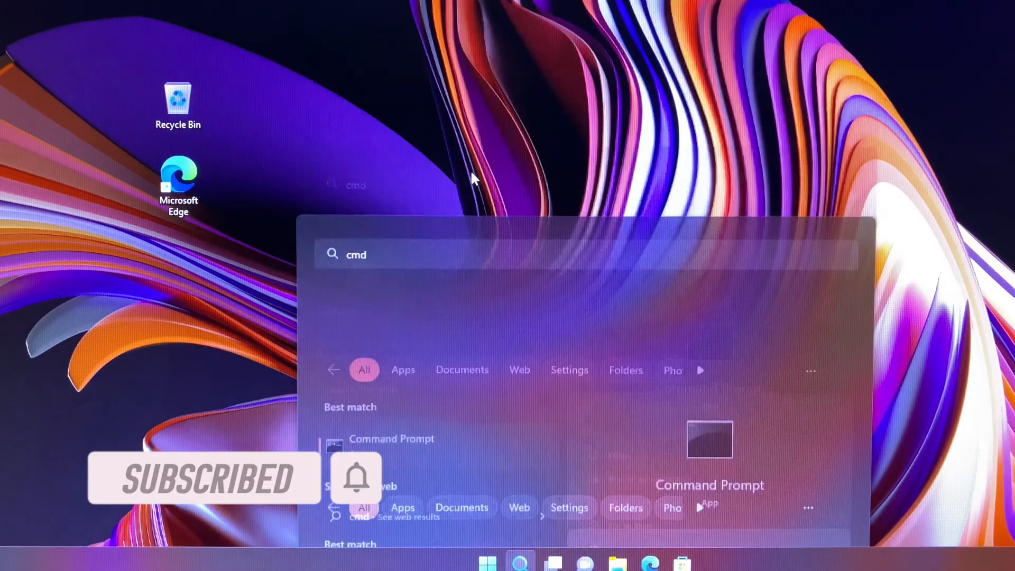
{"action": "left_click", "coordinate": [392, 438]}
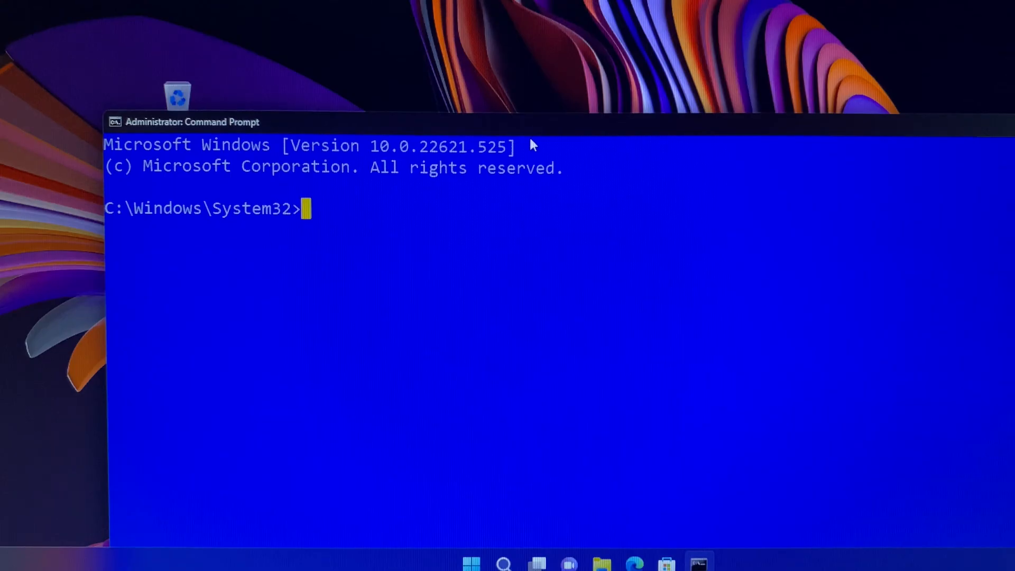
Run 'bcdedit /set {default} safeboot minimal' to boot Windows into minimal Safe Mode
{"action": "type", "text": "bcde"}
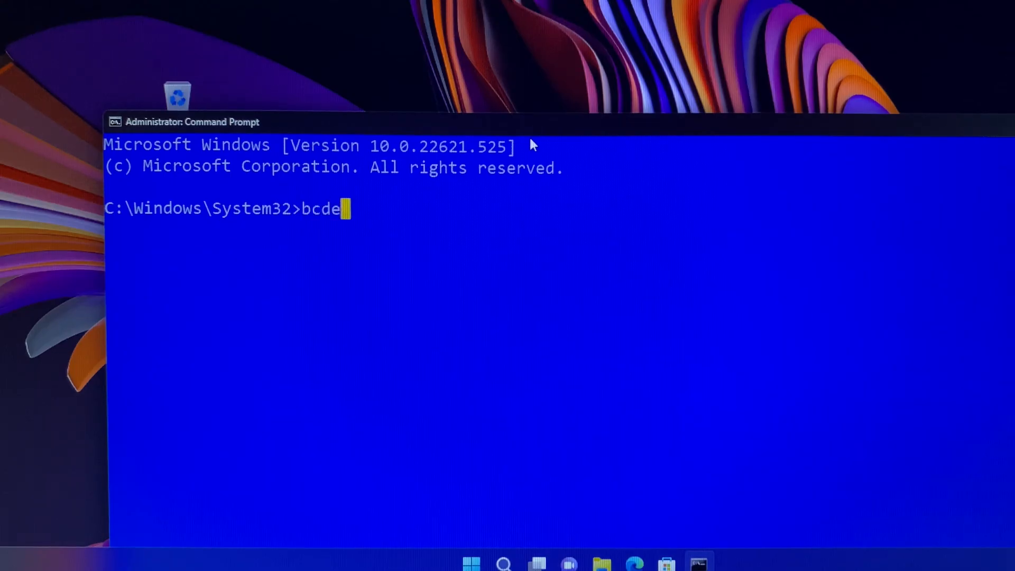
{"action": "type", "text": "dit /"}
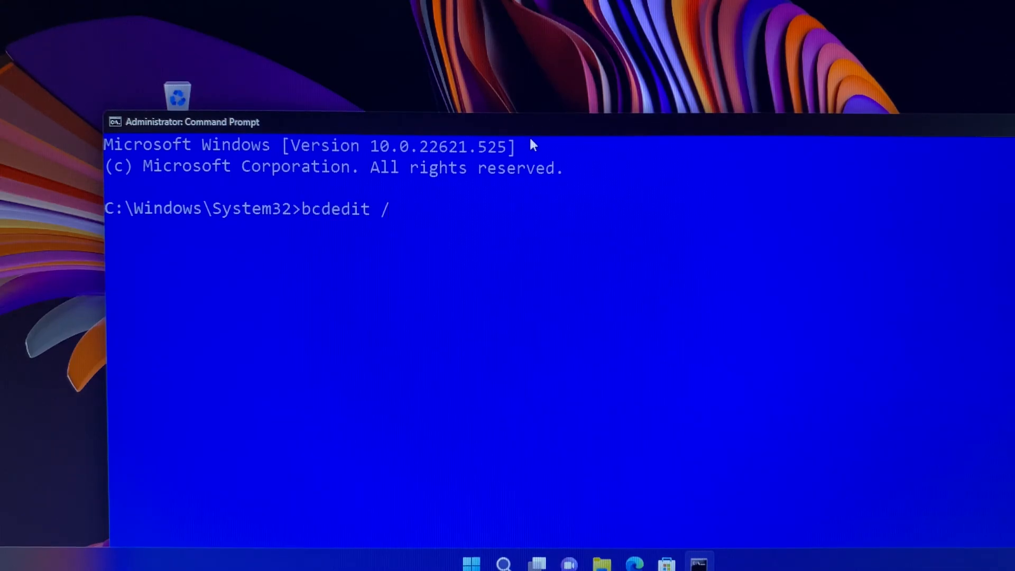
{"action": "type", "text": "set"}
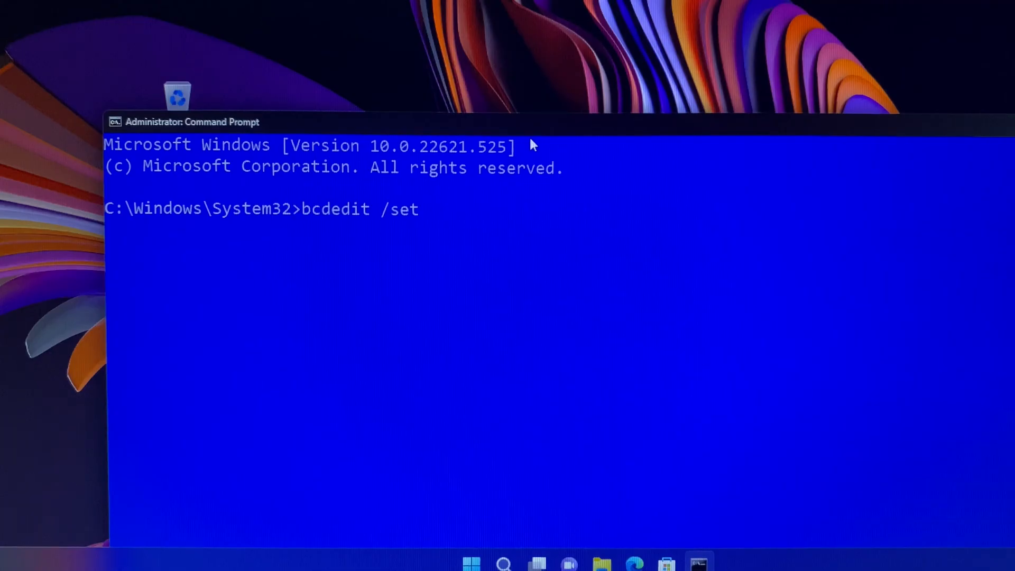
{"action": "type", "text": "{de"}
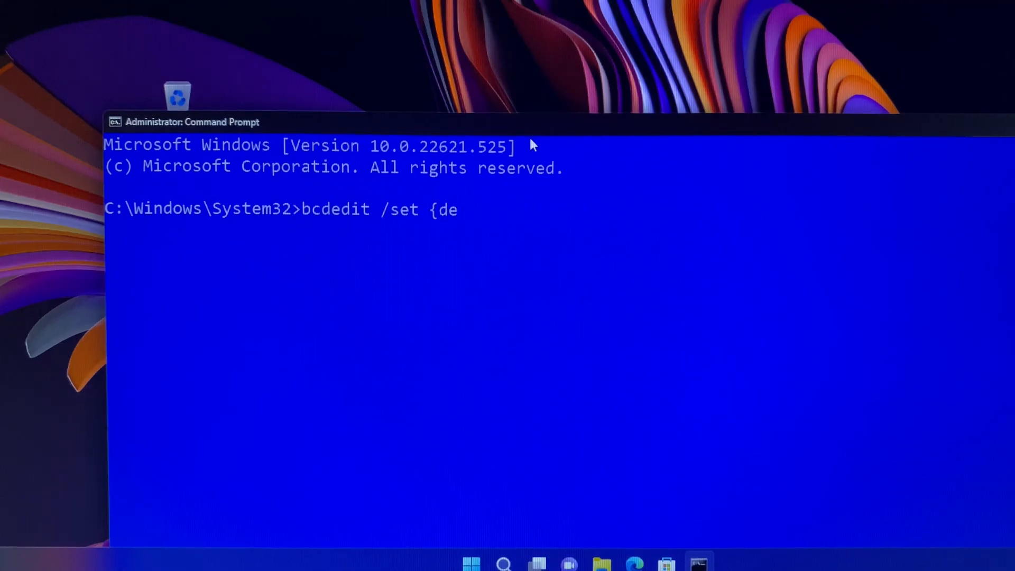
{"action": "type", "text": "fault"}
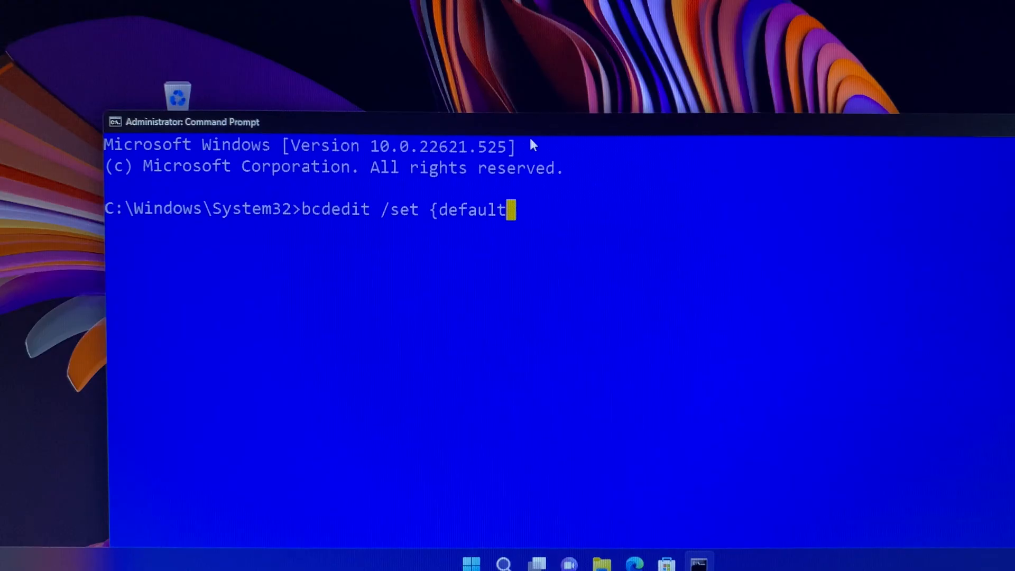
{"action": "type", "text": "} safeb"}
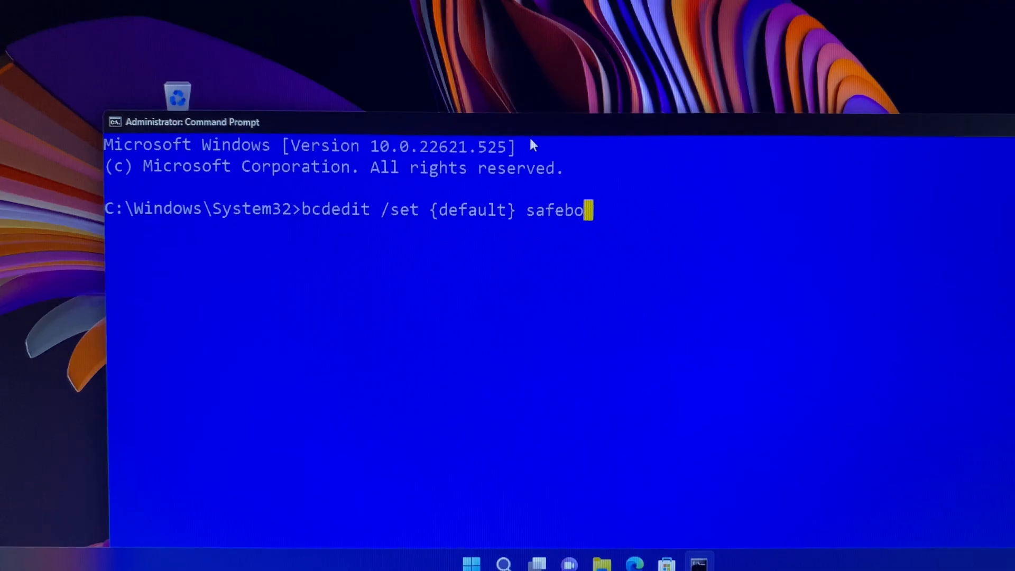
{"action": "type", "text": "ot minimal"}
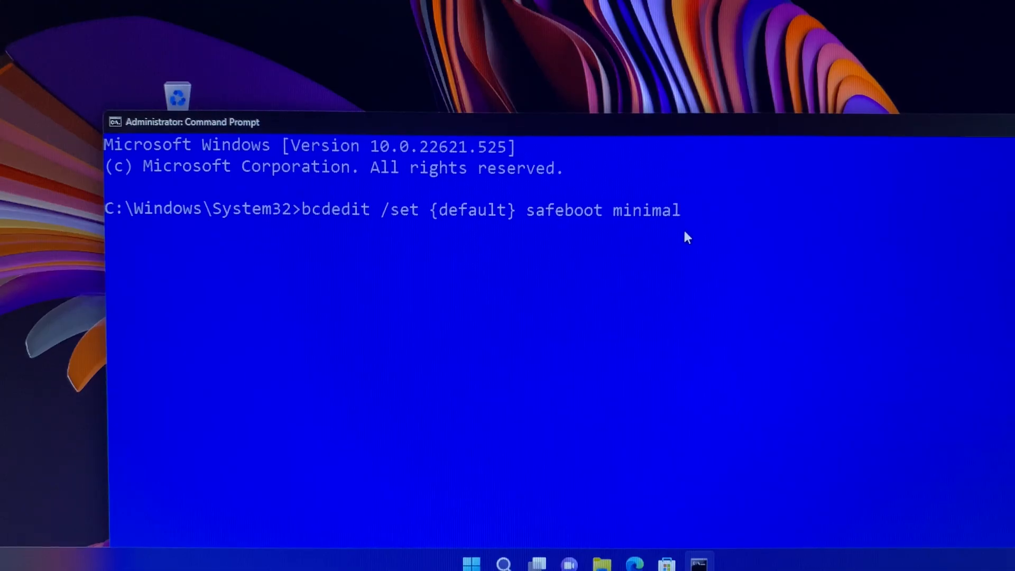
{"action": "key", "text": "Enter"}
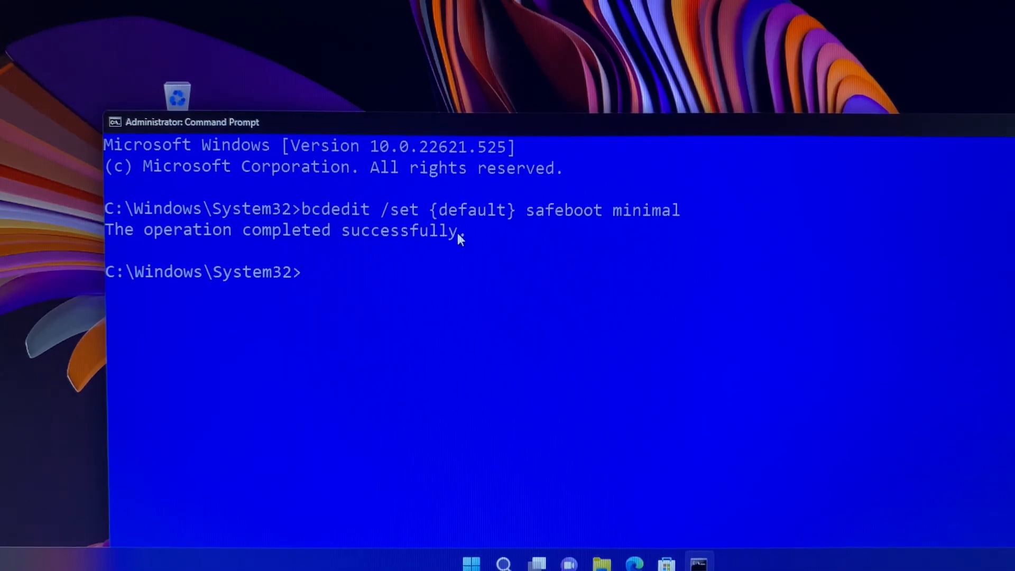
Highlight the 'operation completed successfully' message and type 'shutdown /r /t' at the prompt
{"action": "left_click_drag", "start_coordinate": [161, 231], "coordinate": [463, 231]}
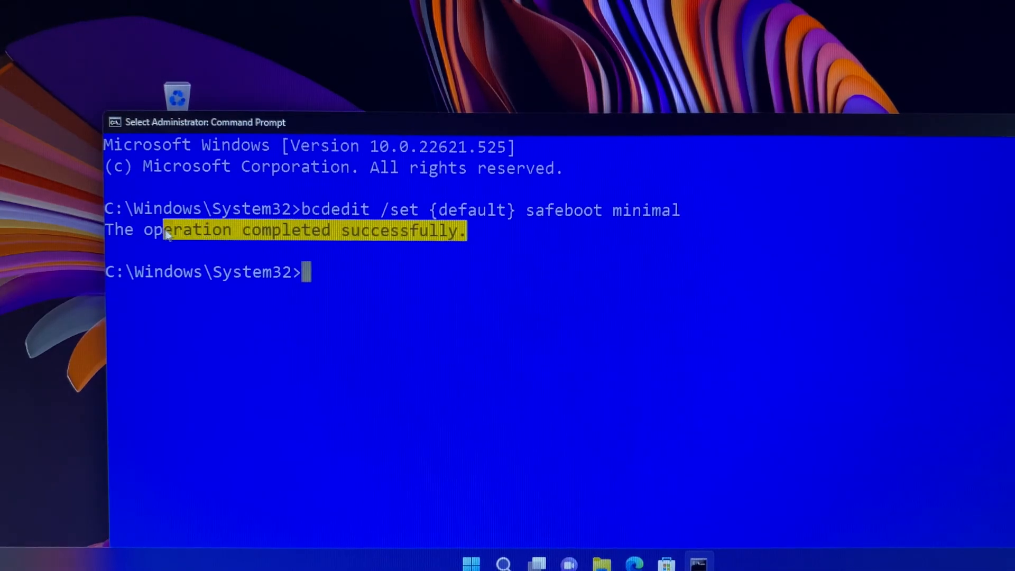
{"action": "mouse_move", "coordinate": [304, 273]}
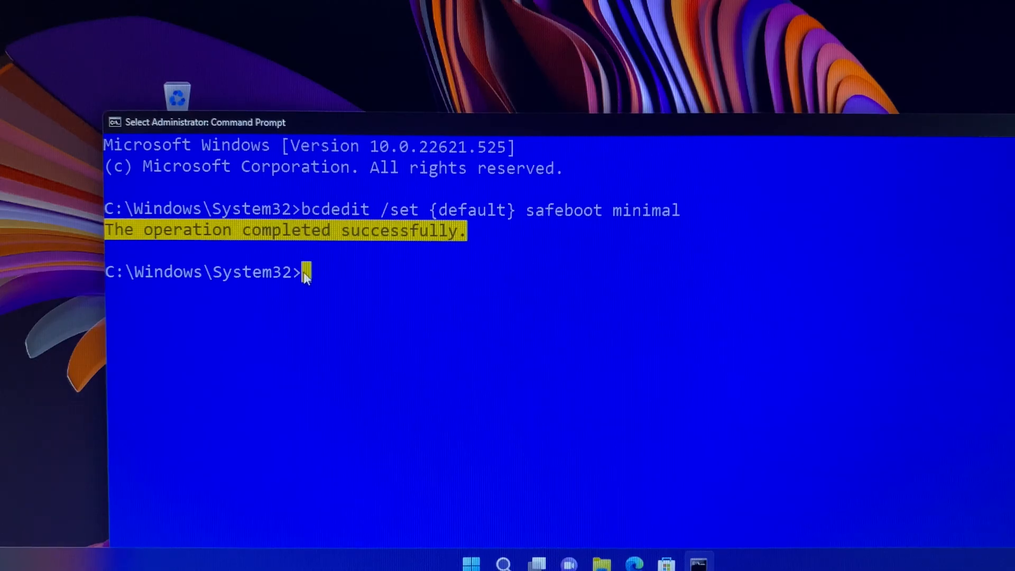
{"action": "type", "text": "shu"}
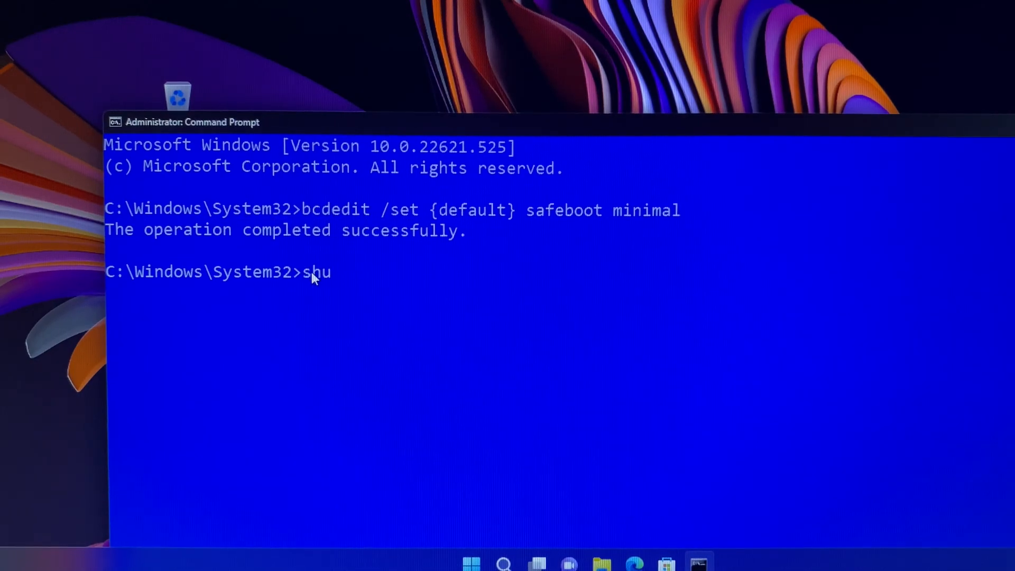
{"action": "type", "text": "tdown"}
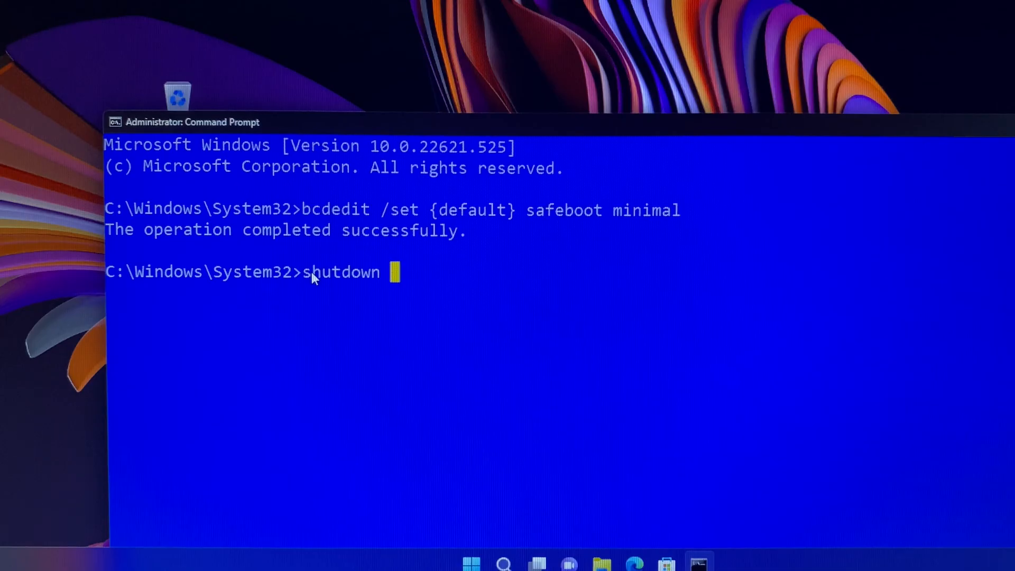
{"action": "type", "text": "/r"}
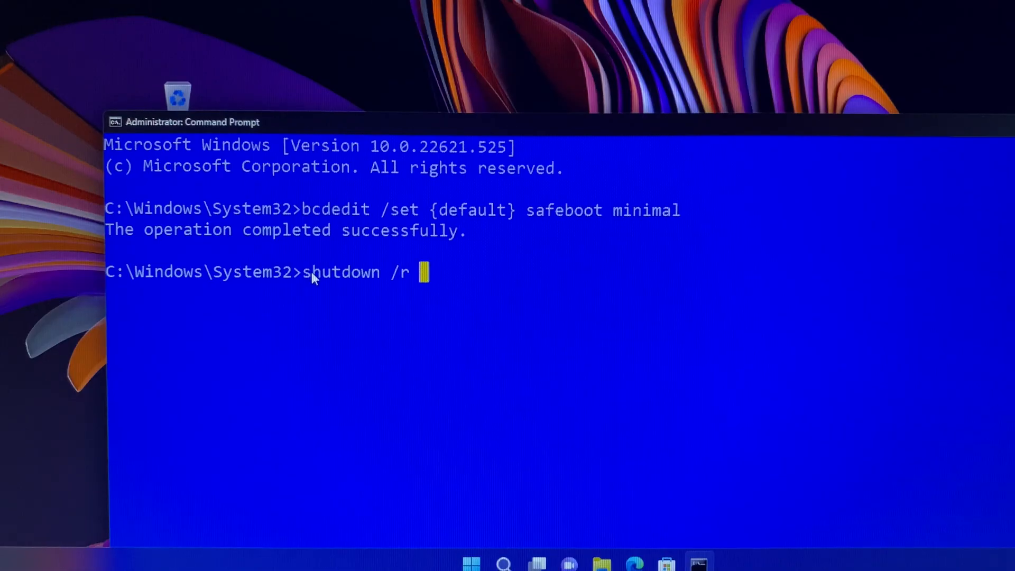
{"action": "type", "text": "/t"}
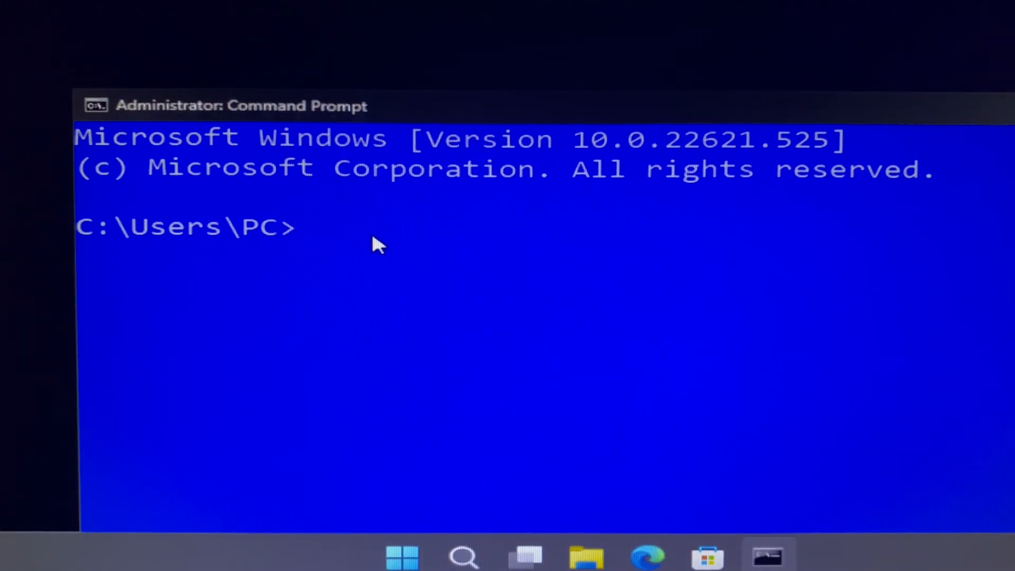
Enter 'bcdedit /deletevalue {default} safeboot' and highlight the resulting success output
{"action": "type", "text": "b"}
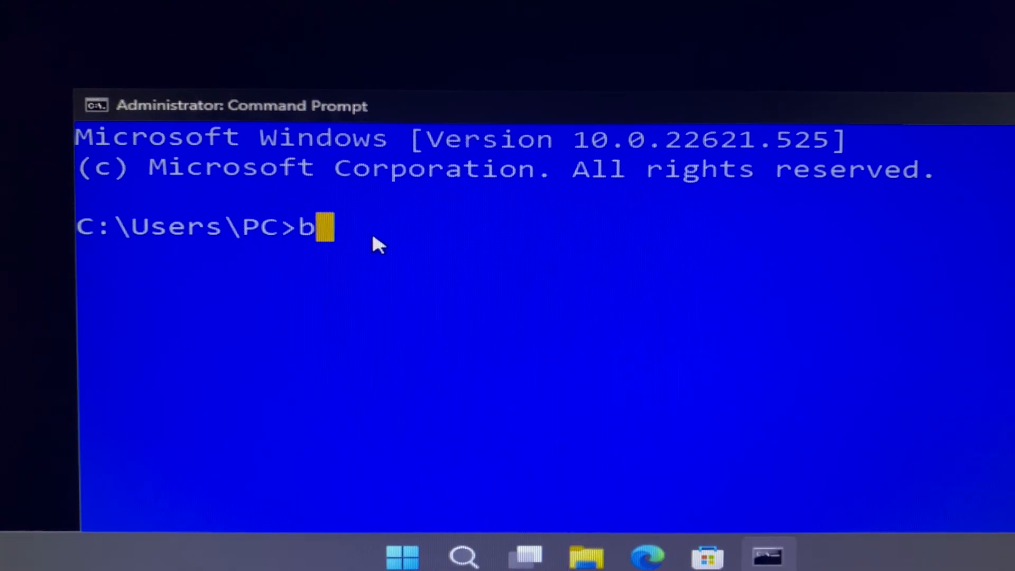
{"action": "type", "text": "cded"}
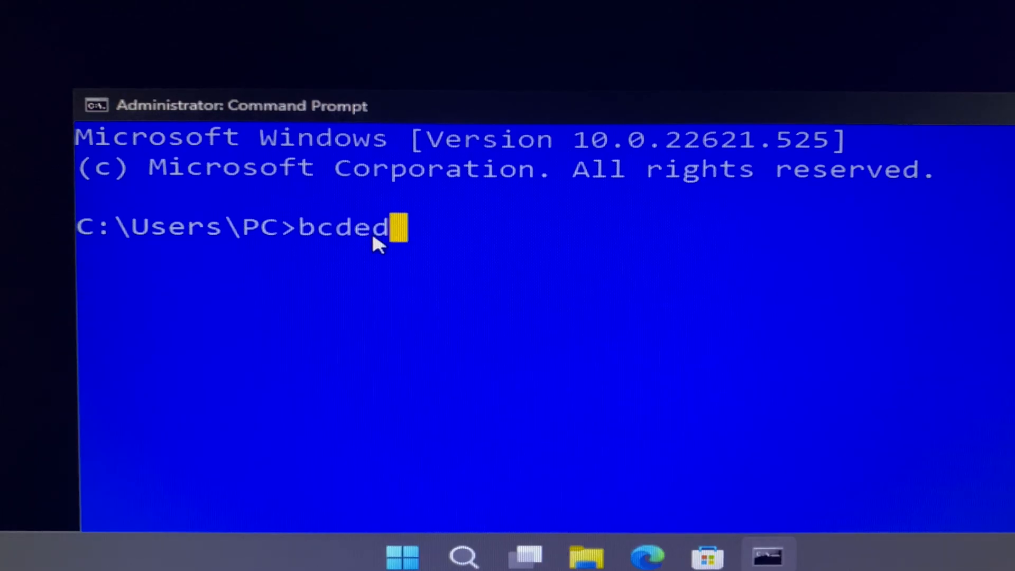
{"action": "type", "text": "it /"}
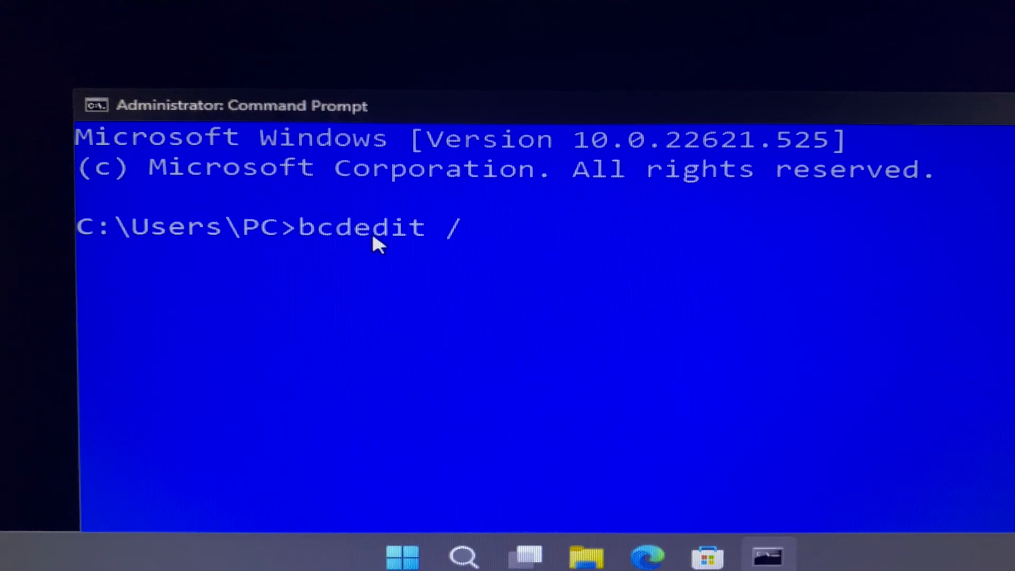
{"action": "type", "text": "delete"}
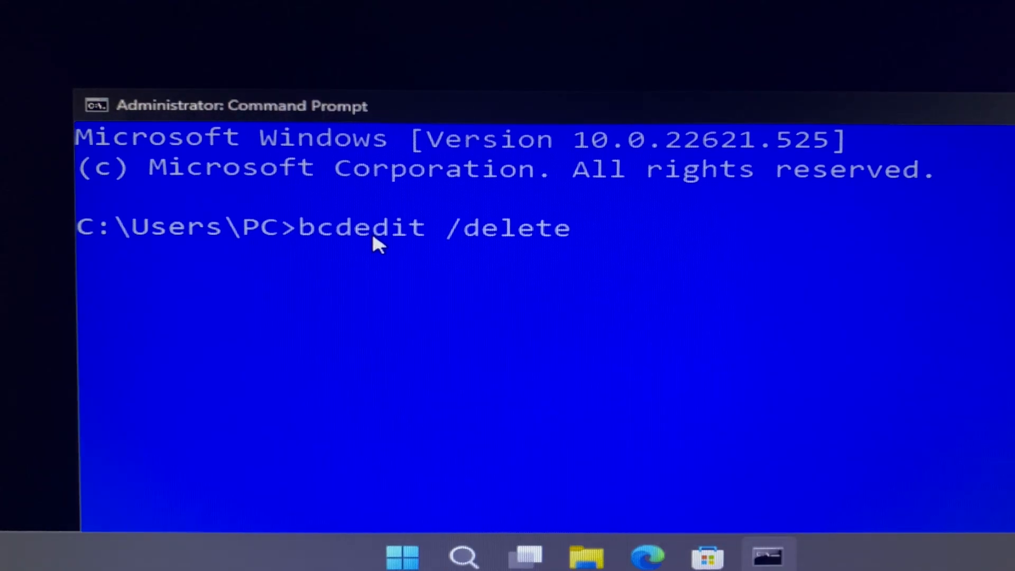
{"action": "type", "text": "v"}
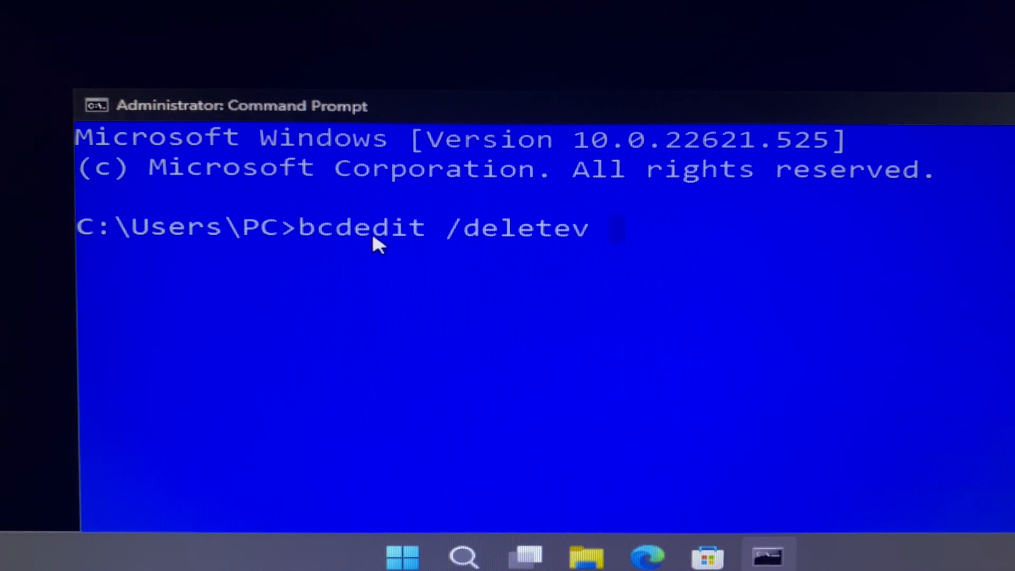
{"action": "type", "text": "alu"}
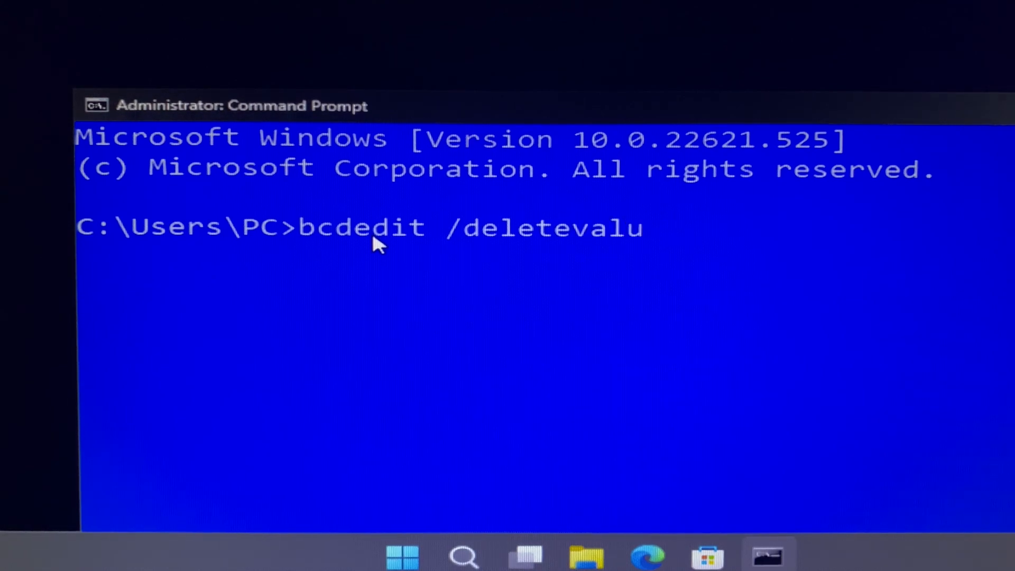
{"action": "type", "text": "e"}
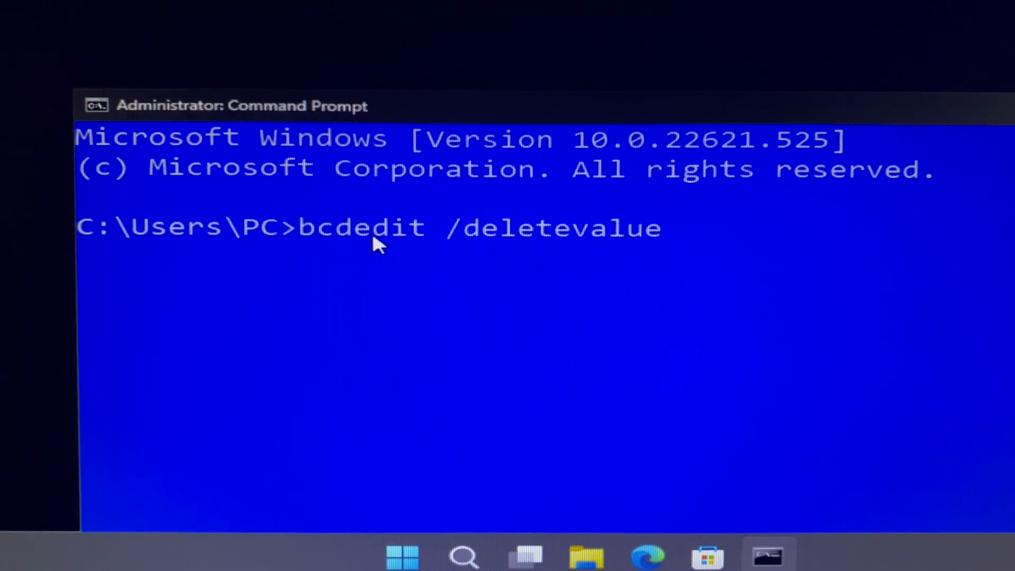
{"action": "type", "text": "{d"}
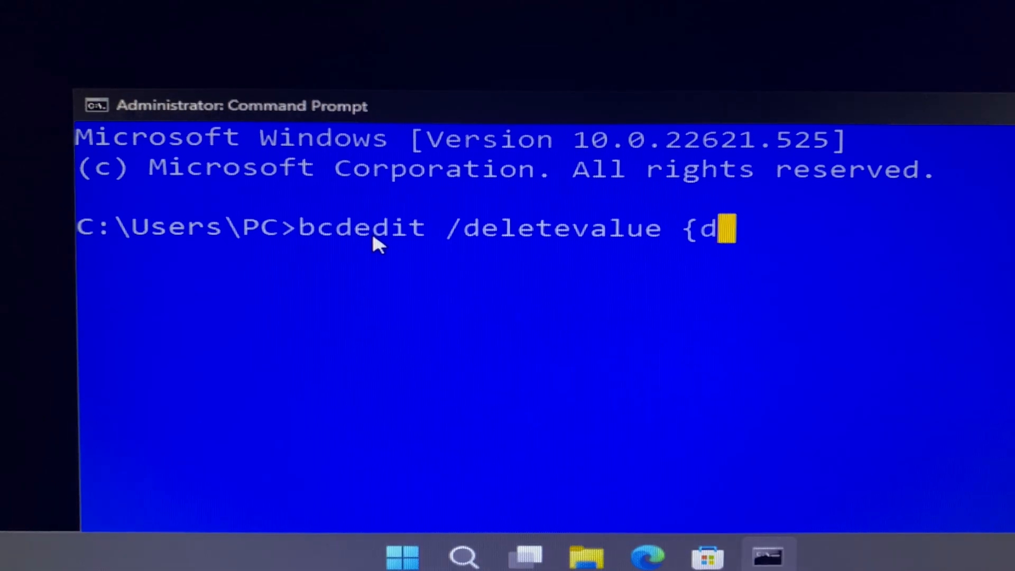
{"action": "type", "text": "efault"}
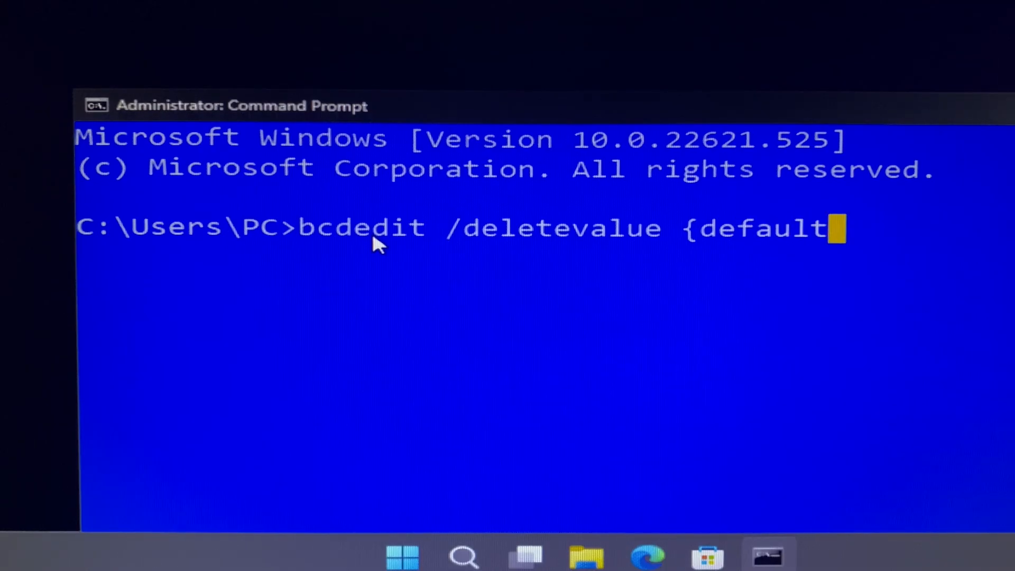
{"action": "type", "text": "}"}
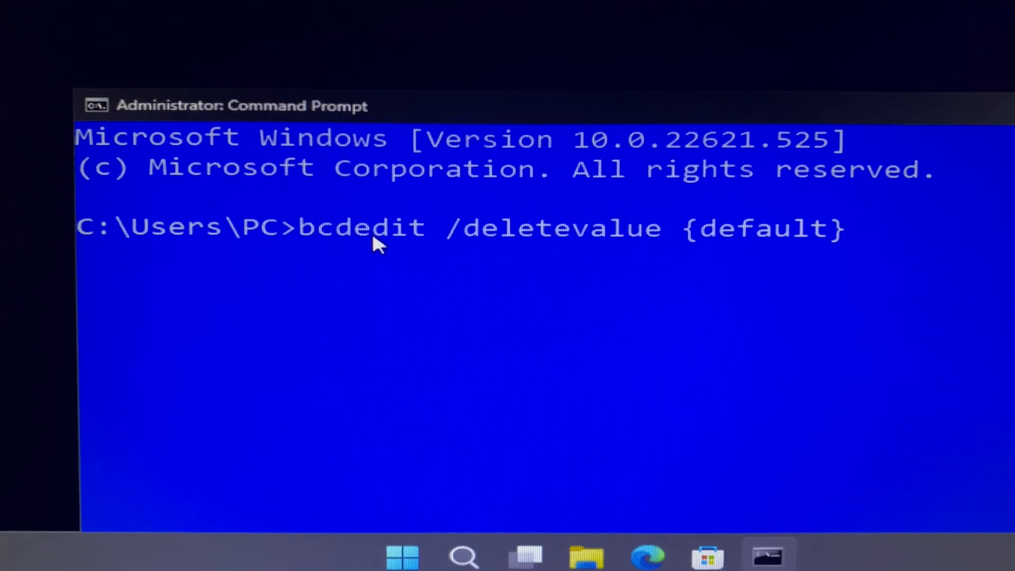
{"action": "type", "text": "sa"}
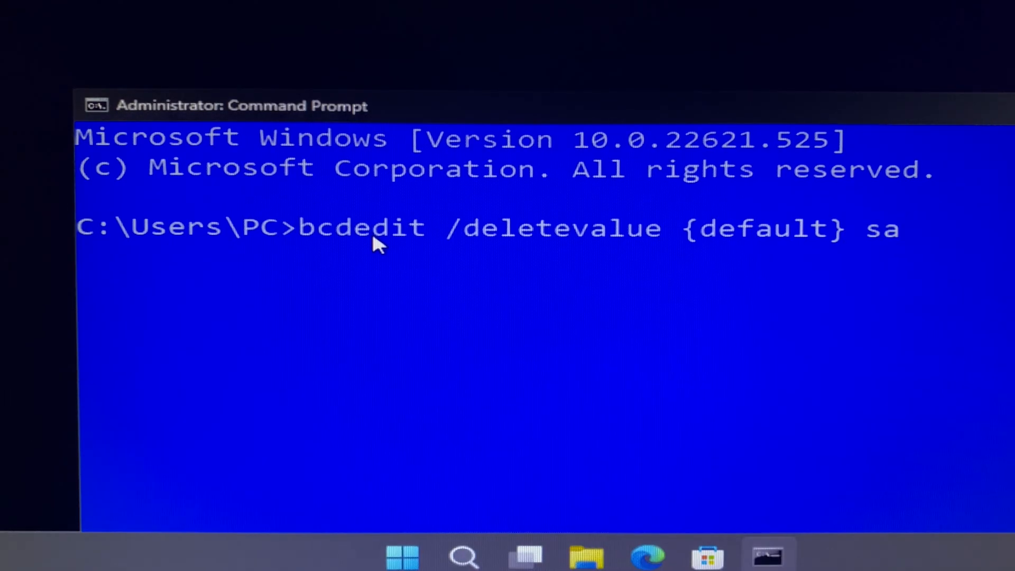
{"action": "type", "text": "fe"}
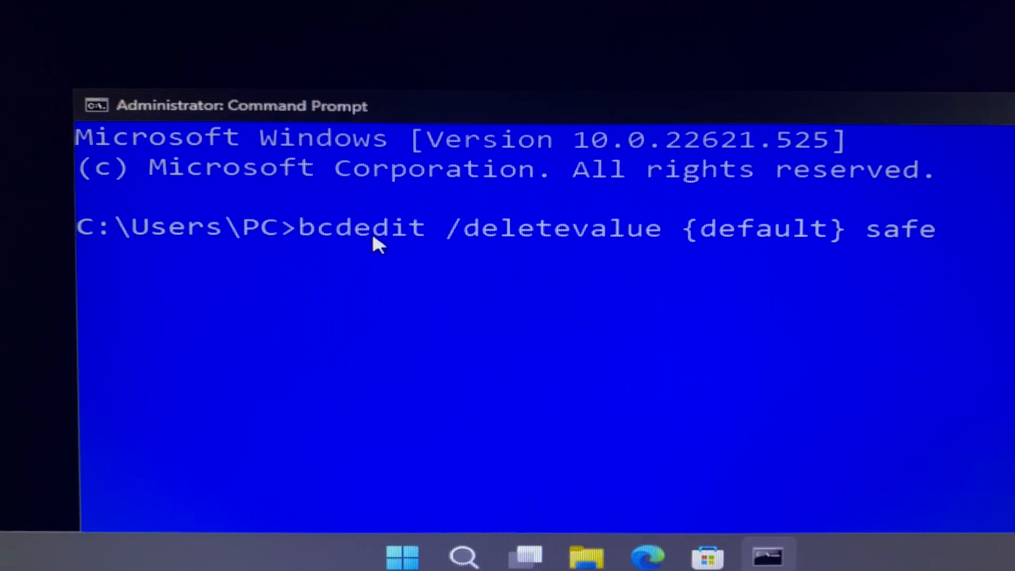
{"action": "type", "text": "boot"}
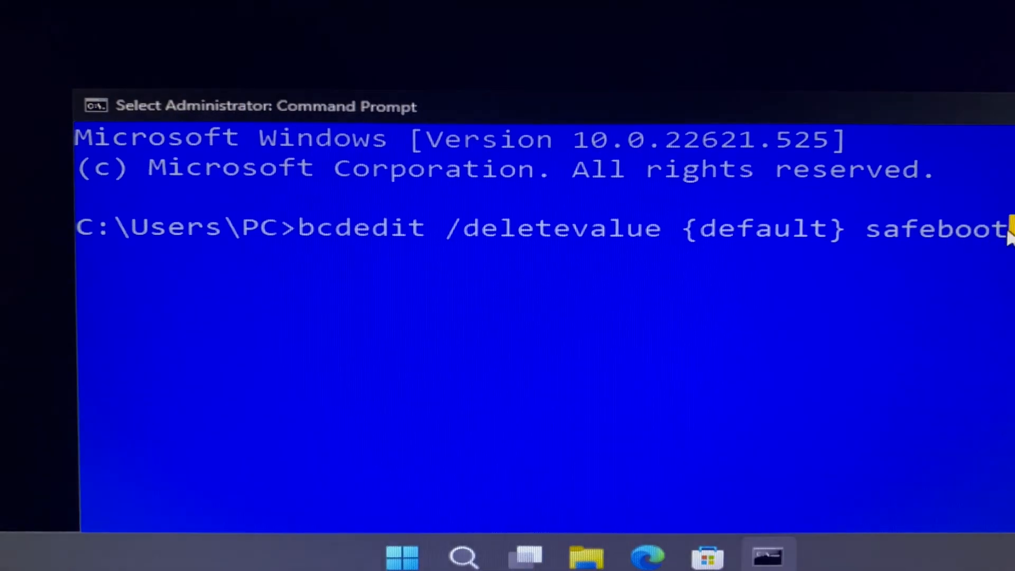
{"action": "left_click_drag", "start_coordinate": [596, 228], "coordinate": [1010, 228]}
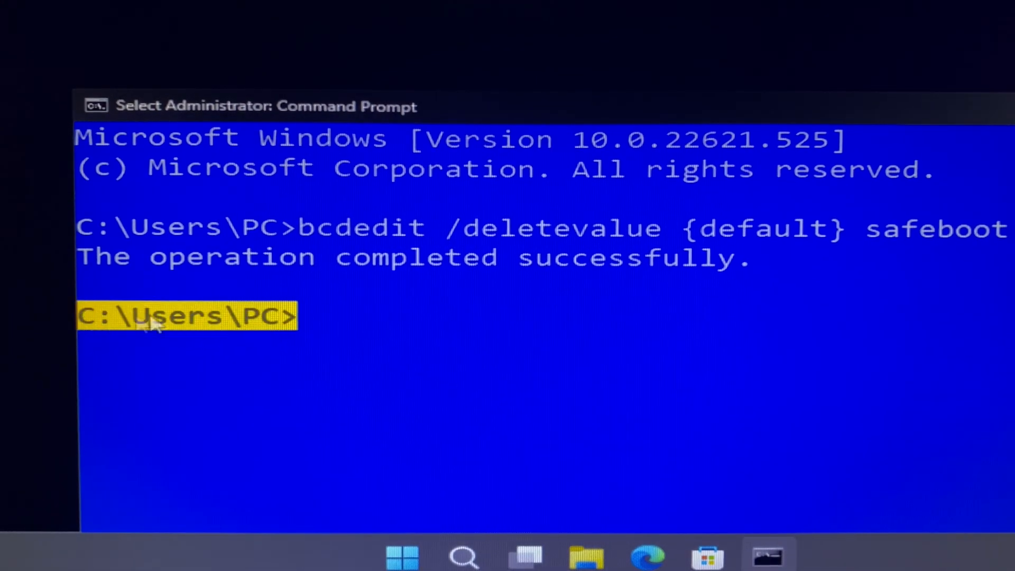
Type 'shutdown /r' at the new prompt without running it yet
{"action": "type", "text": "s"}
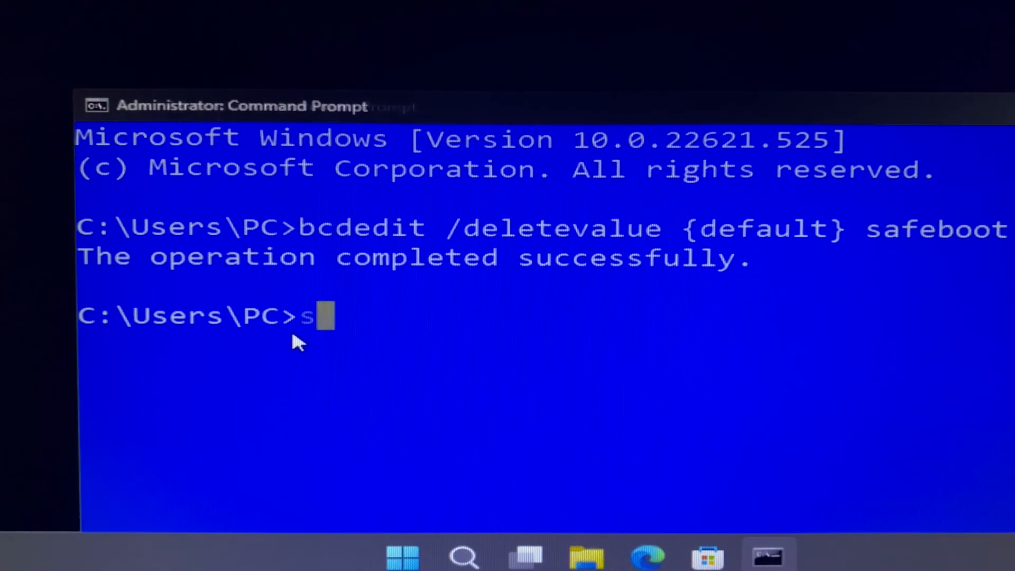
{"action": "type", "text": "hutdown"}
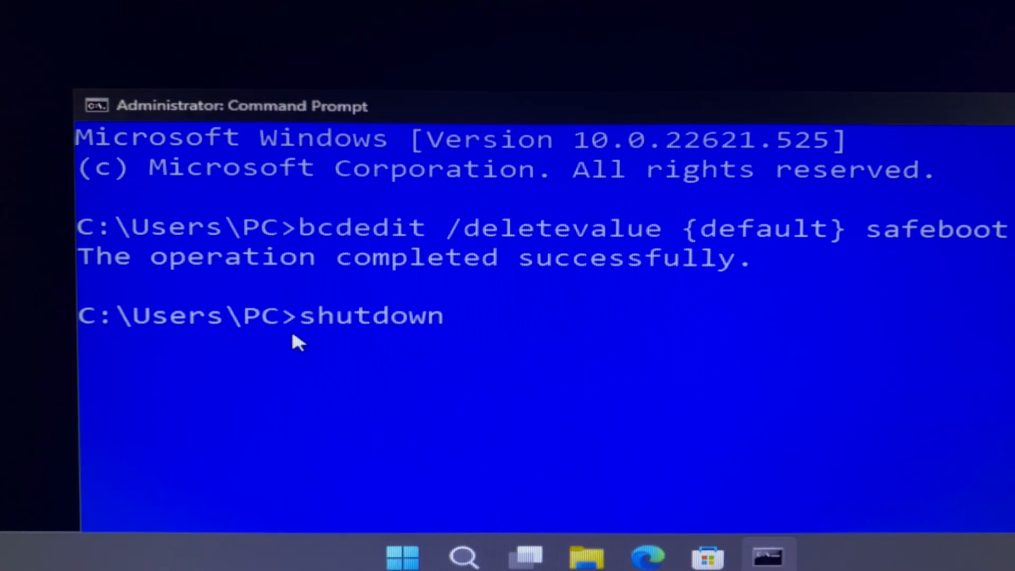
{"action": "type", "text": "/r"}
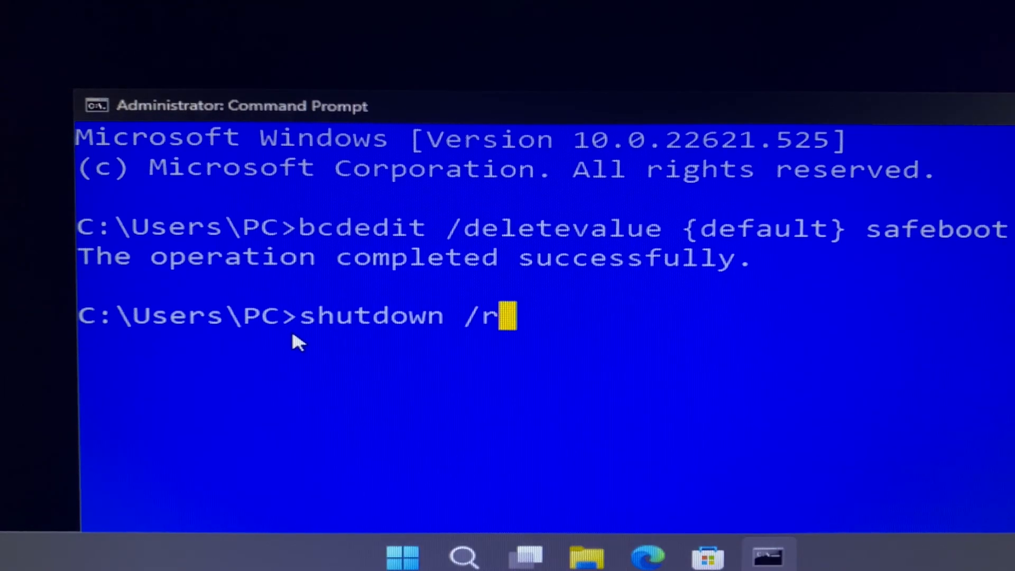